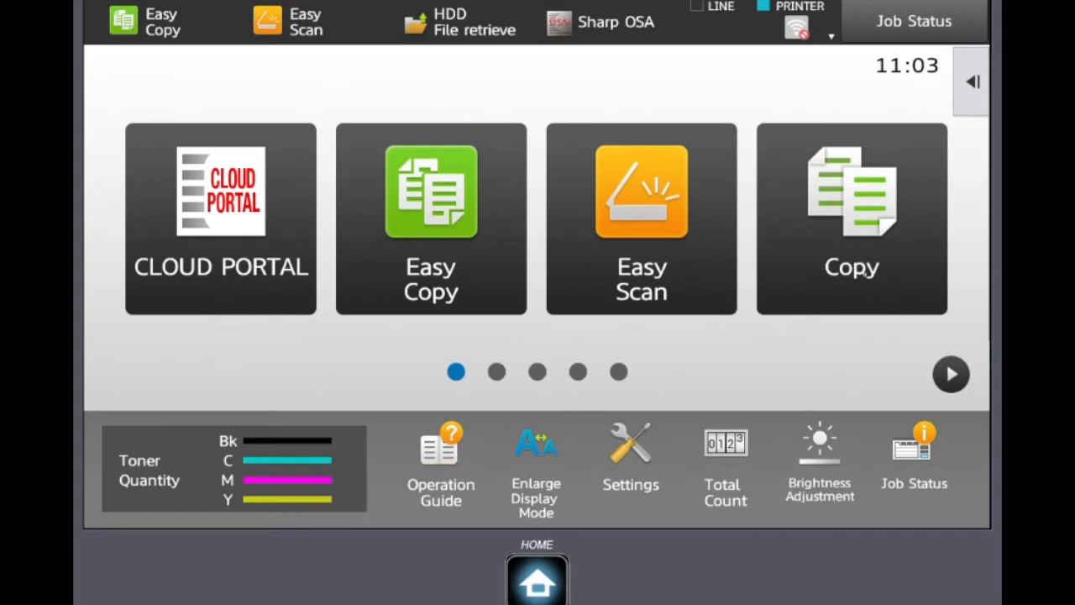
Start a copy job on Tray 1 A4R plain paper and go to the Others function list.
click(850, 219)
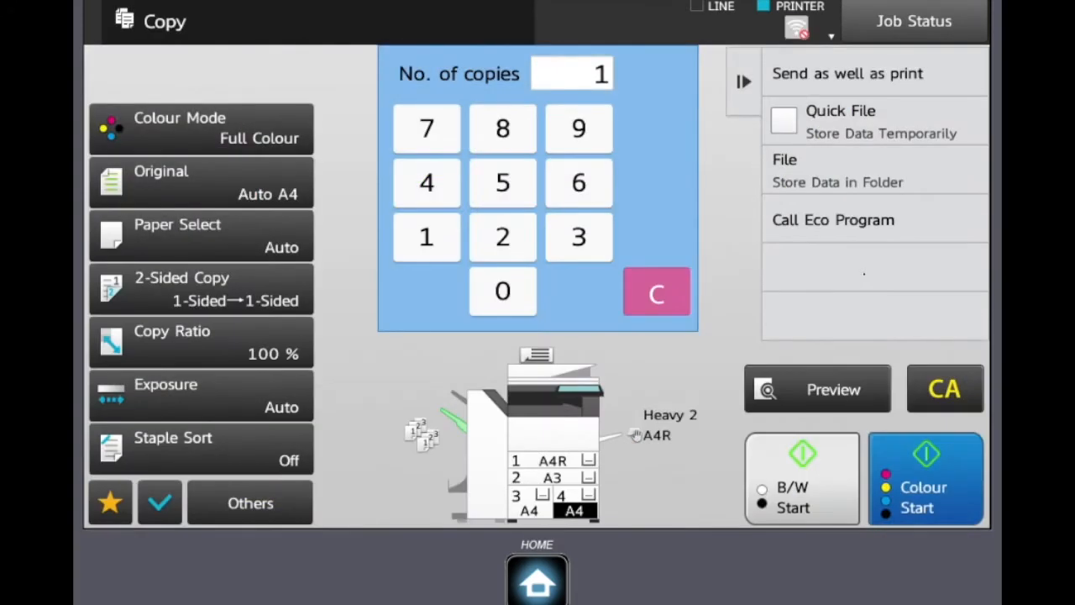
click(134, 20)
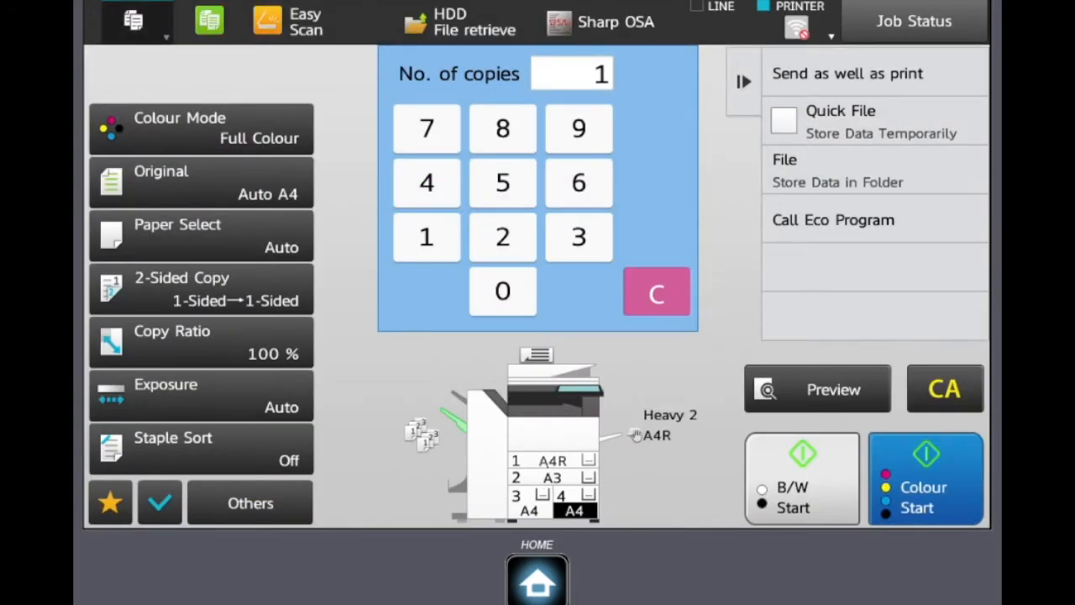
click(202, 235)
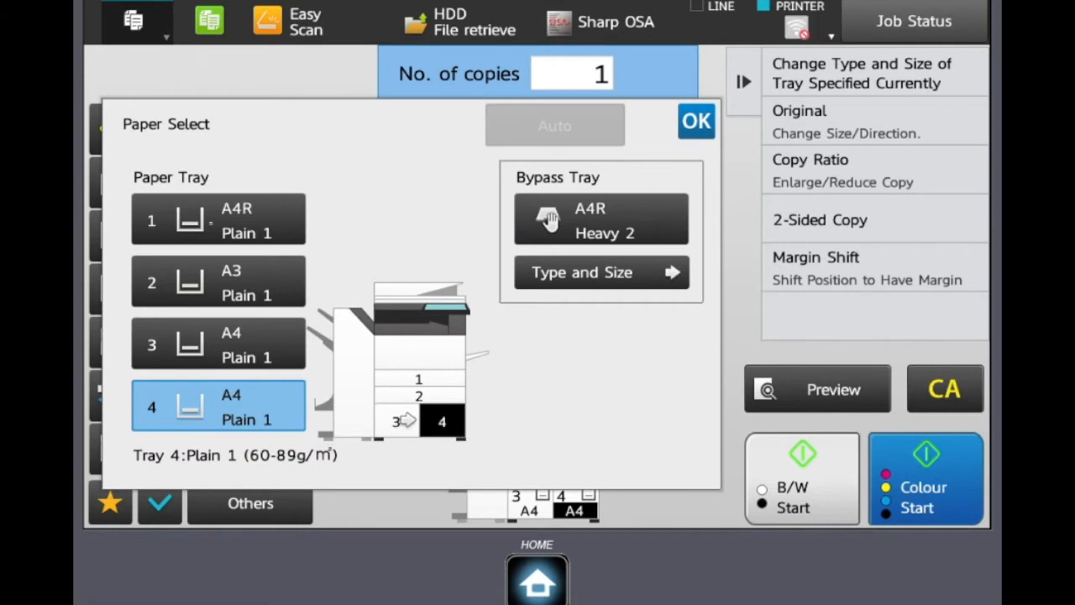
click(219, 218)
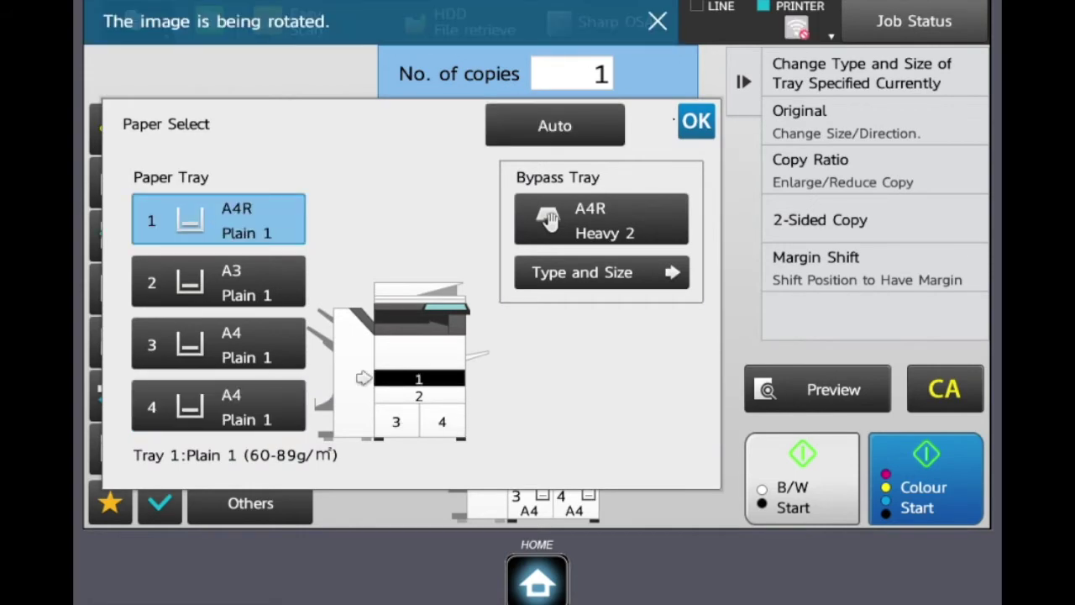
click(695, 120)
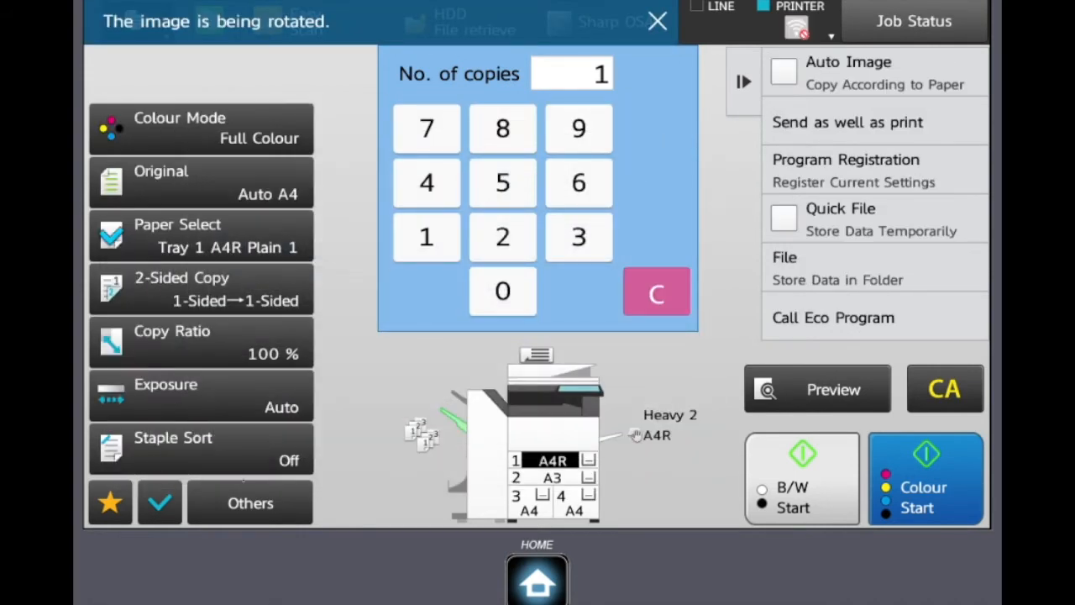
click(249, 502)
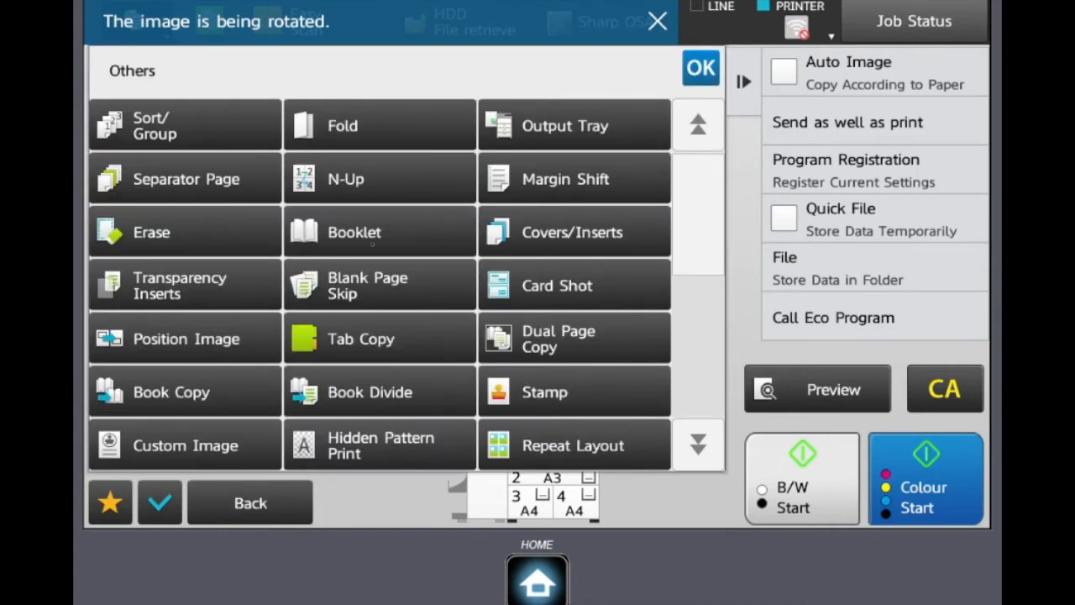
Enable Booklet copying with covers fed from the bypass tray, then begin program registration.
click(380, 232)
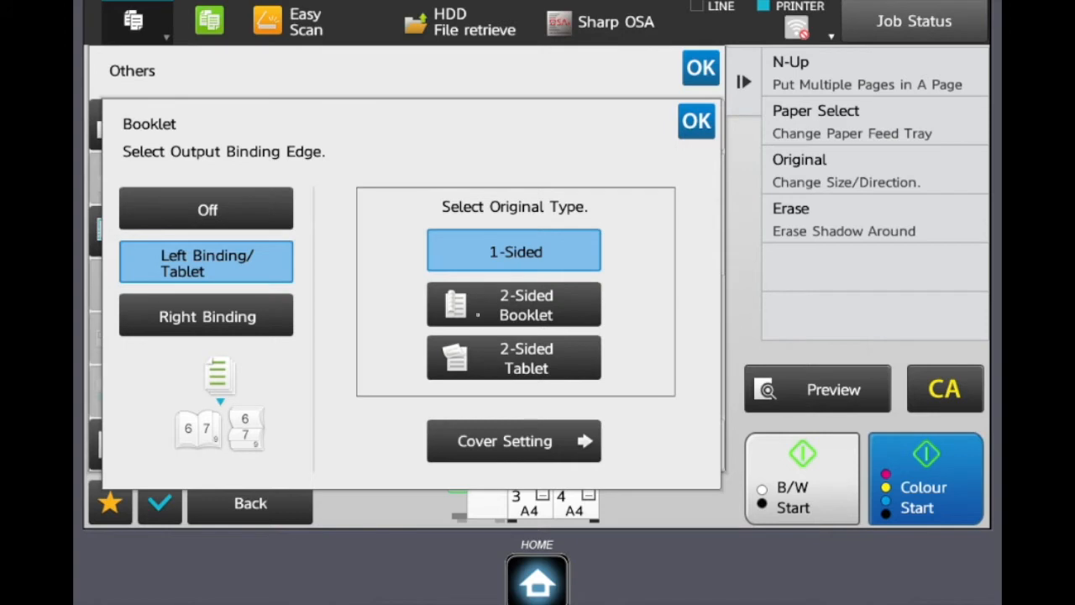
click(514, 304)
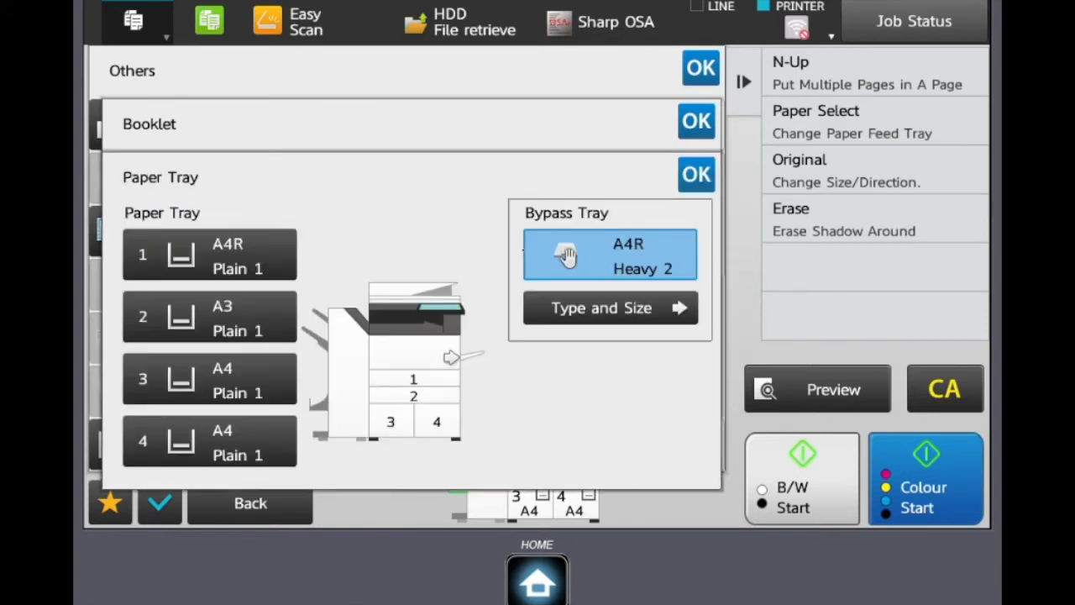
click(609, 307)
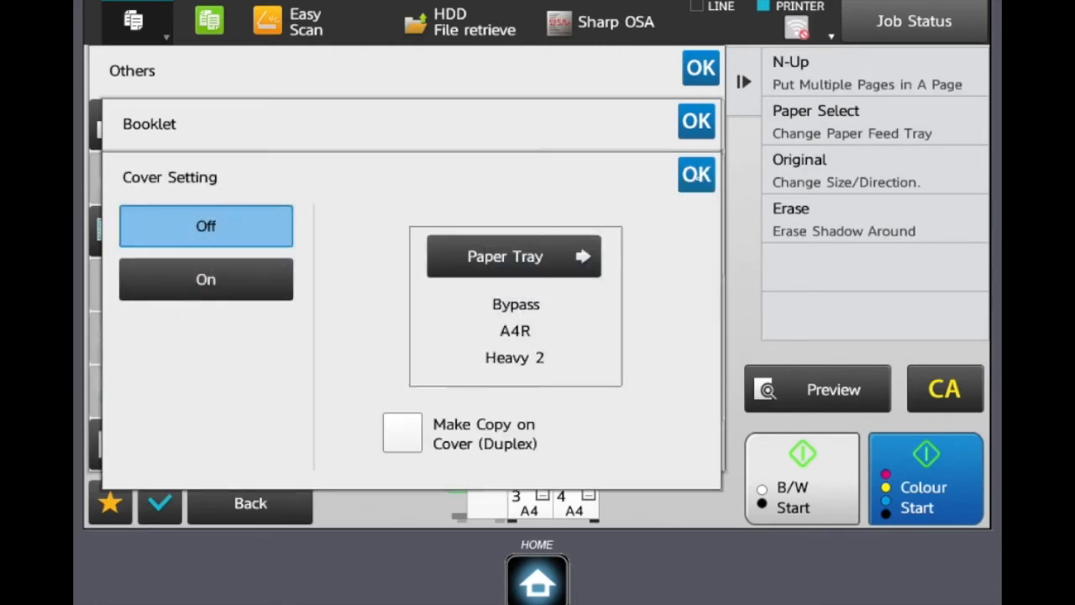
click(205, 279)
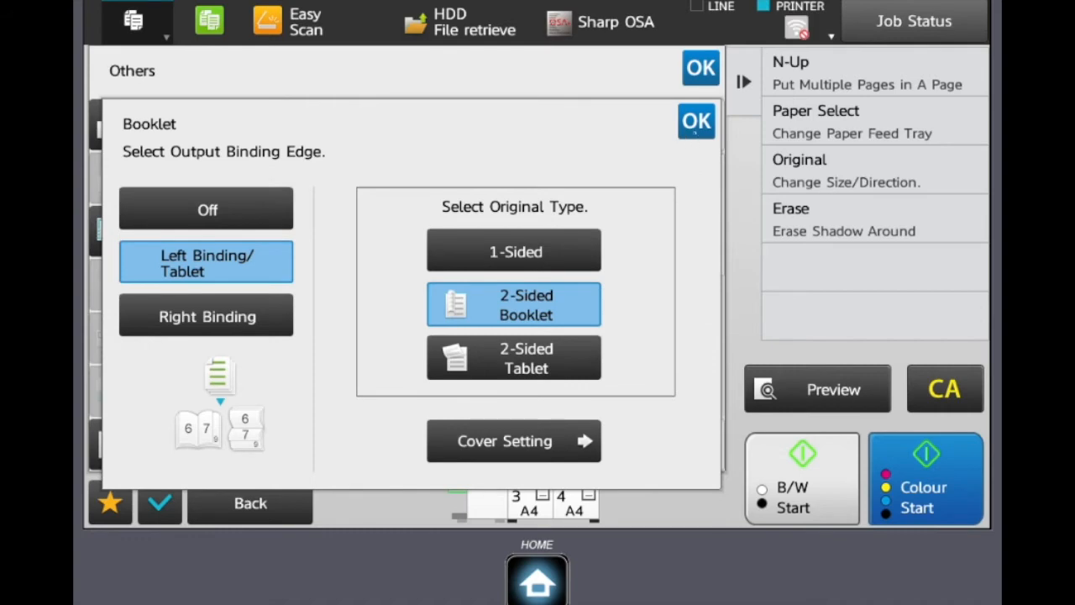
click(695, 121)
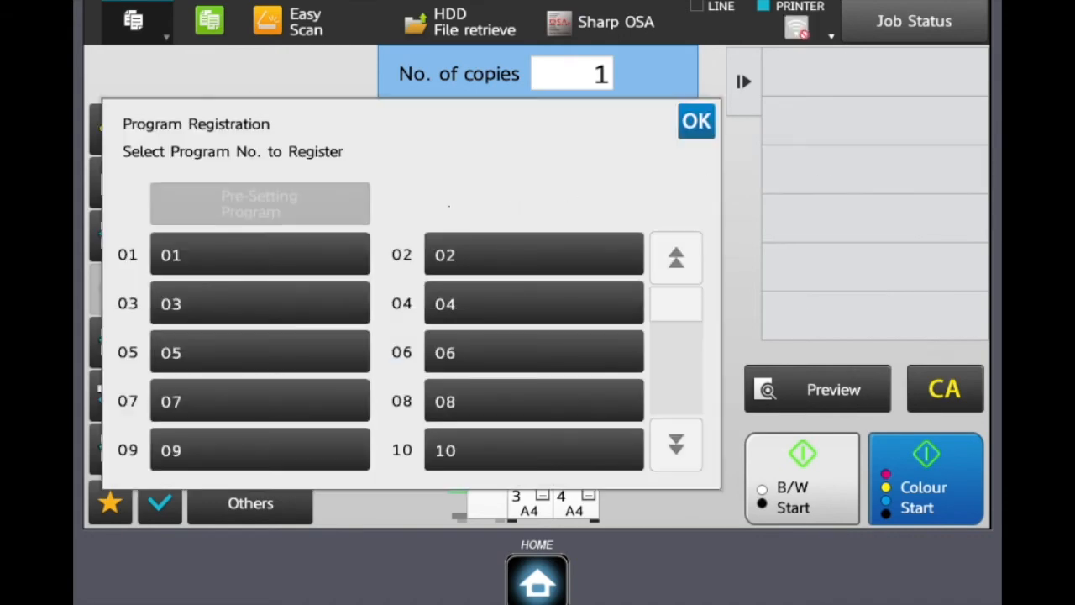
Register into a program slot and name it 'A5 booklet'.
click(258, 254)
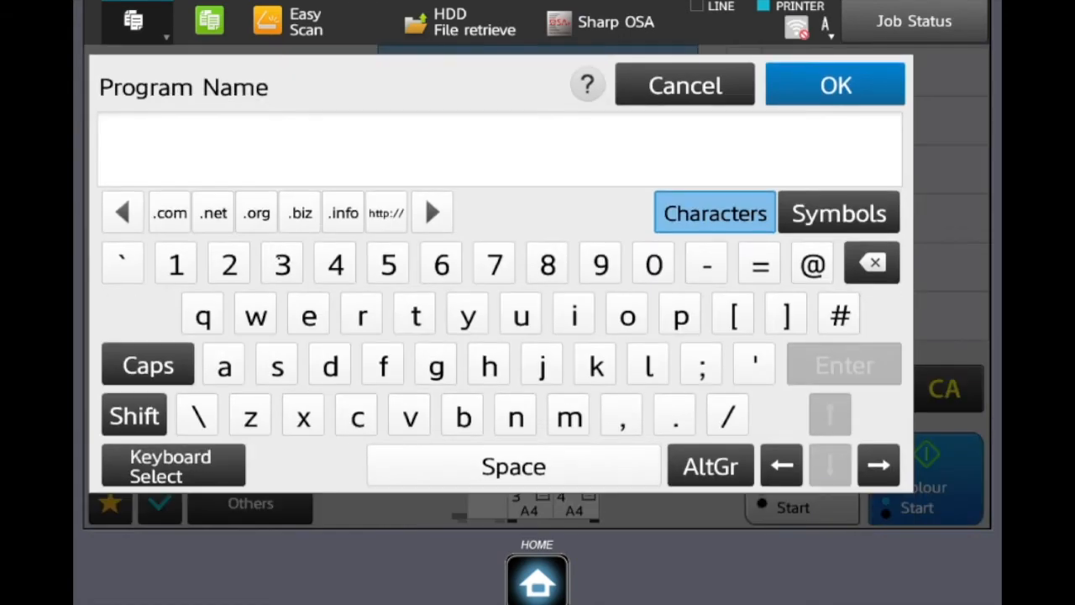
click(501, 148)
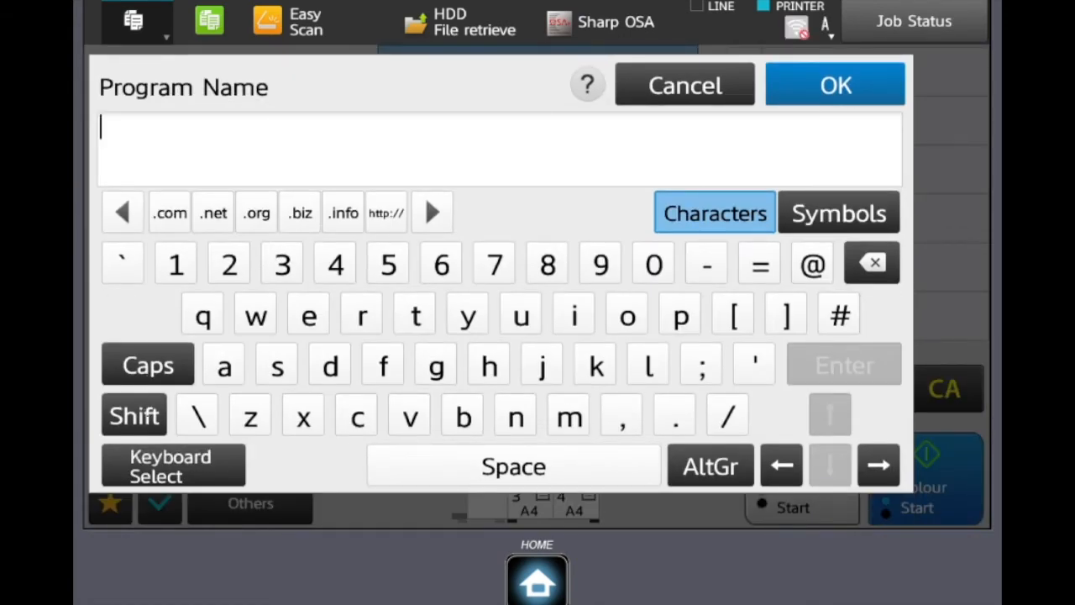
text(A5 booklet)
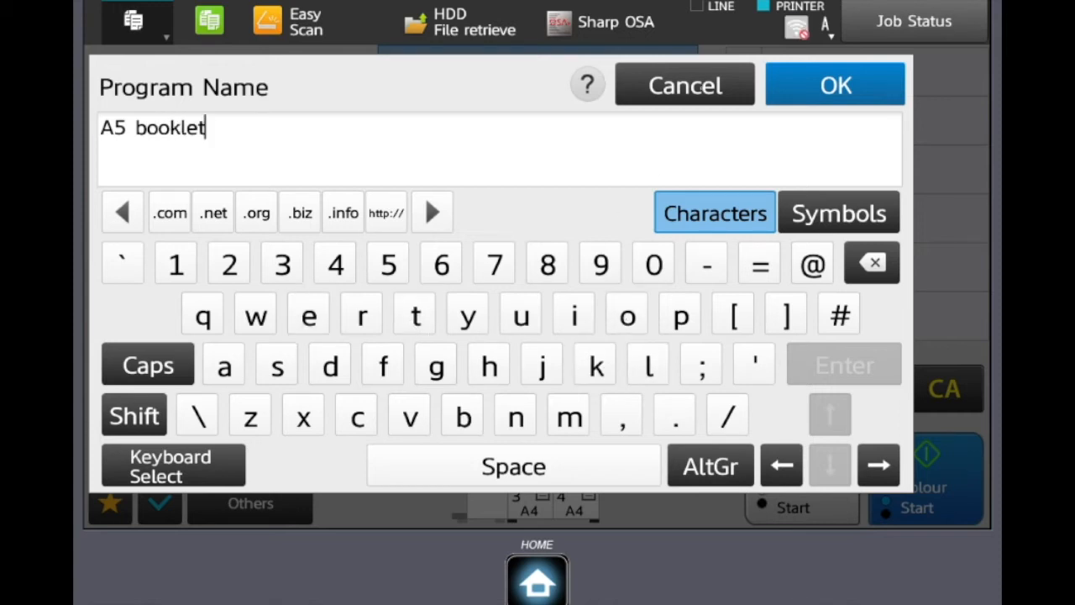
click(833, 84)
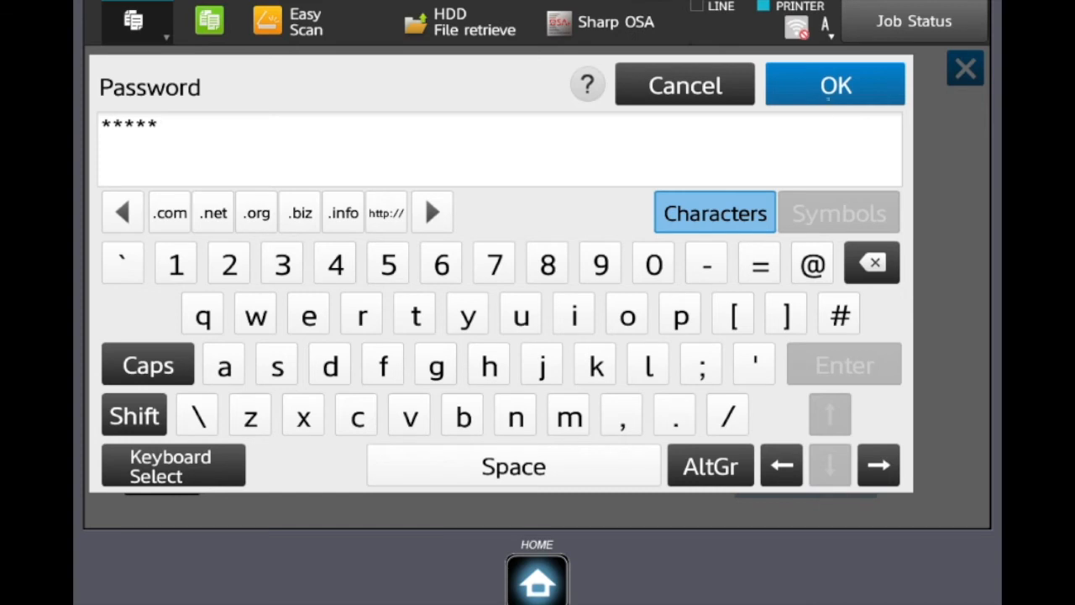
Submit the administrator password to save the program, then clear settings with CA.
click(833, 84)
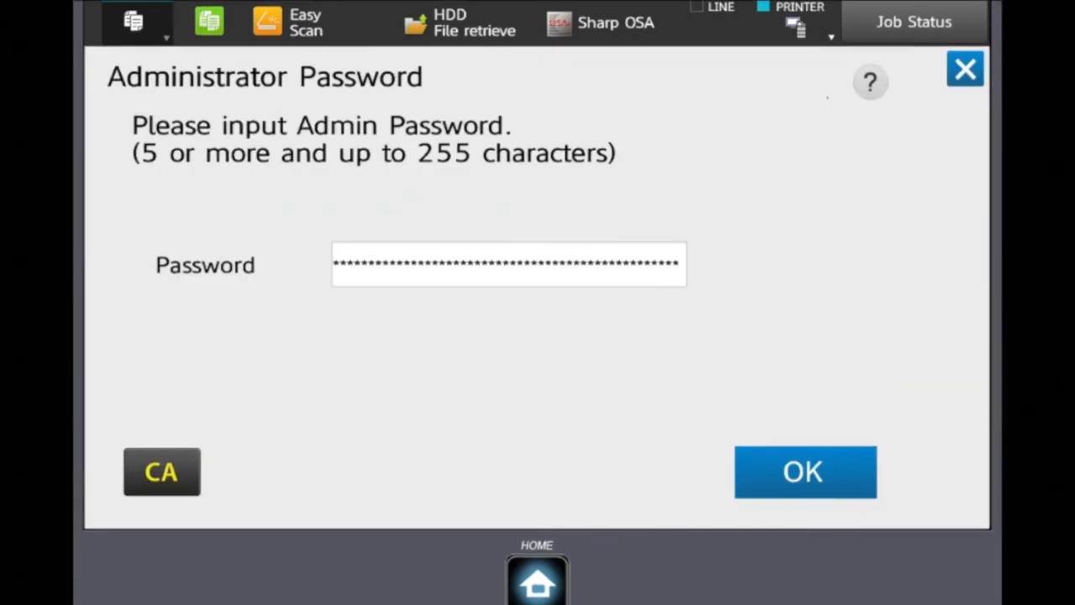
click(803, 471)
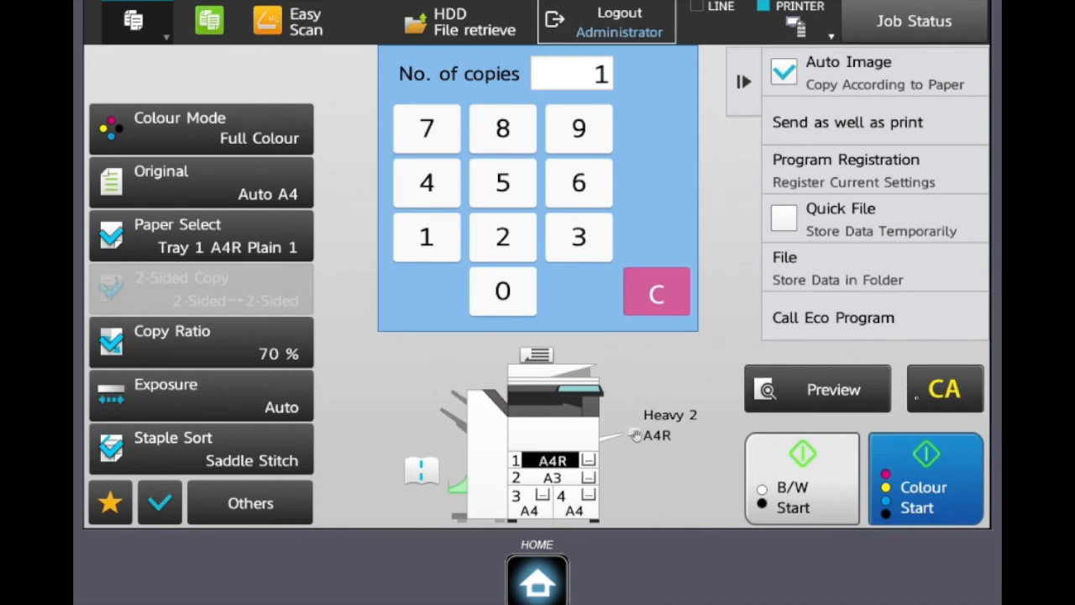
click(944, 388)
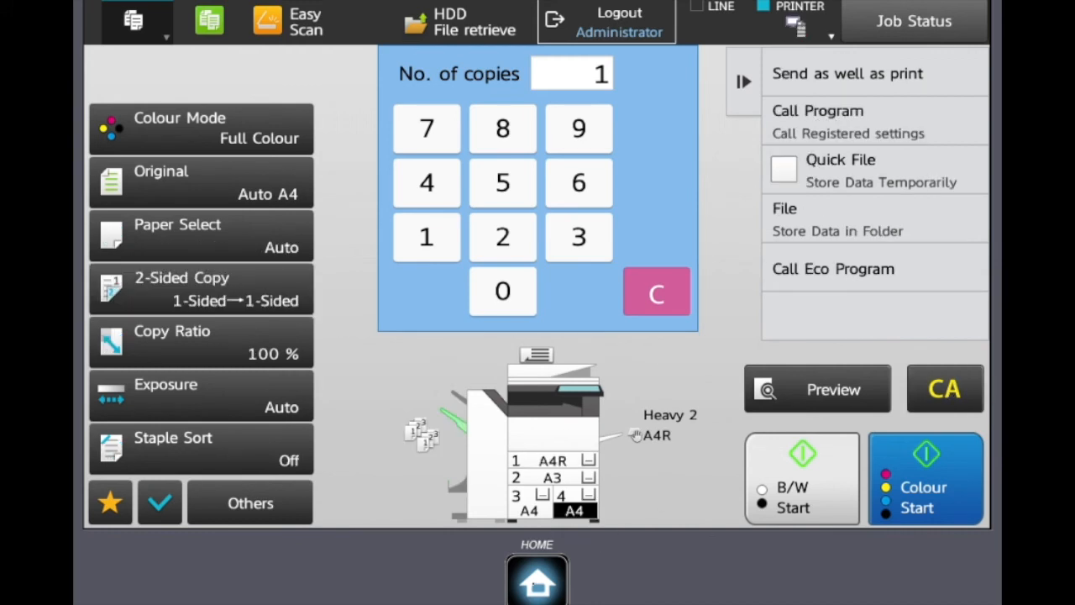